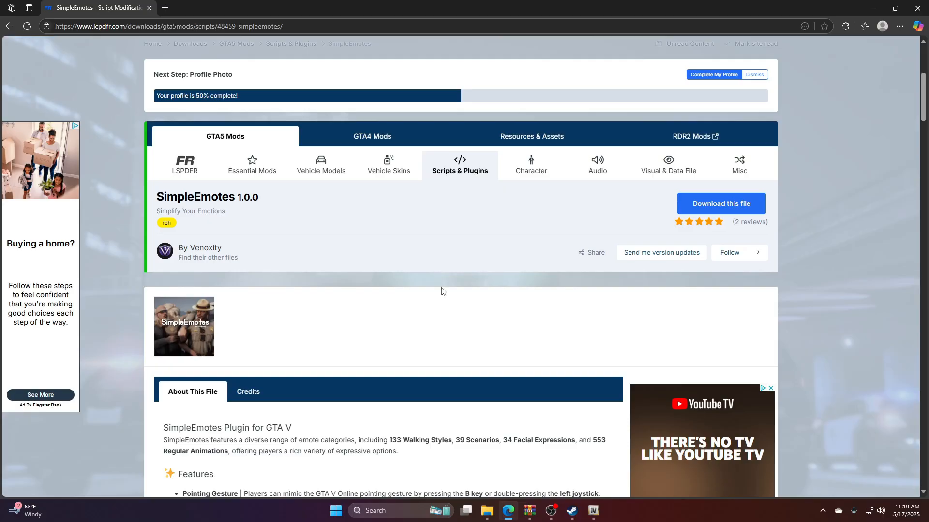
mouse_move(282, 192)
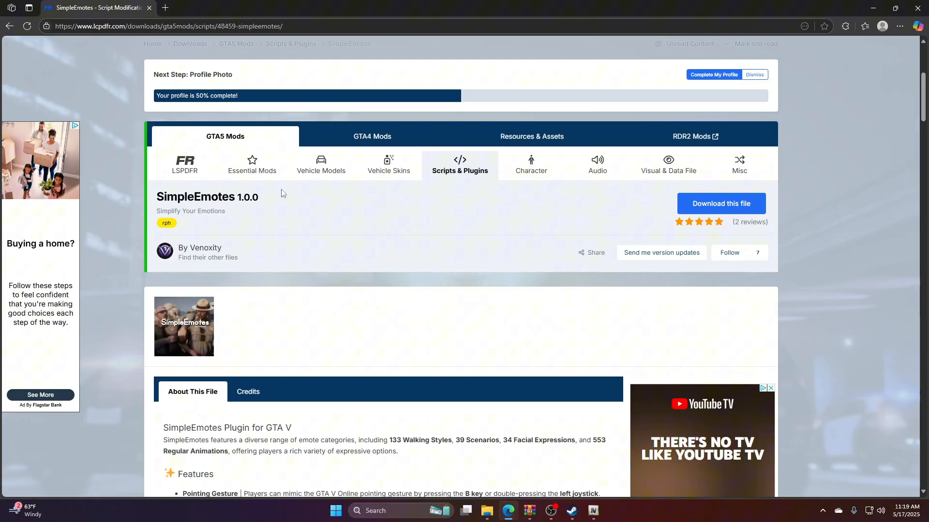
Browse Program Files (x86) > Steam > steamapps > common > Grand Theft Auto V in File Explorer.
scroll(down, 3)
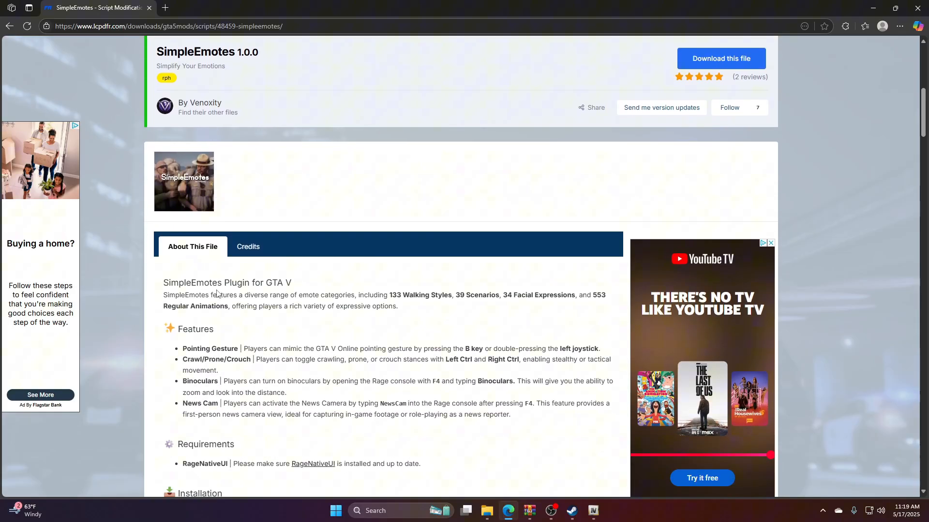
scroll(down, 3)
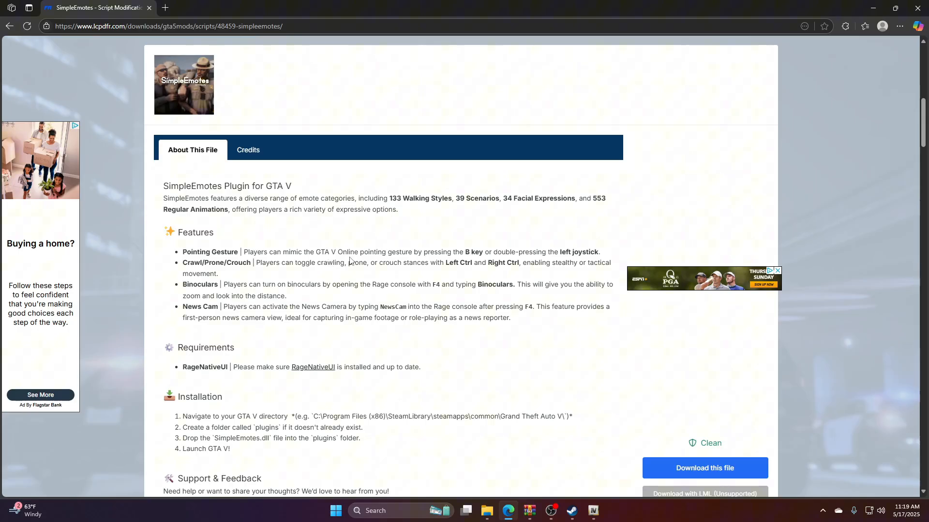
mouse_move(386, 279)
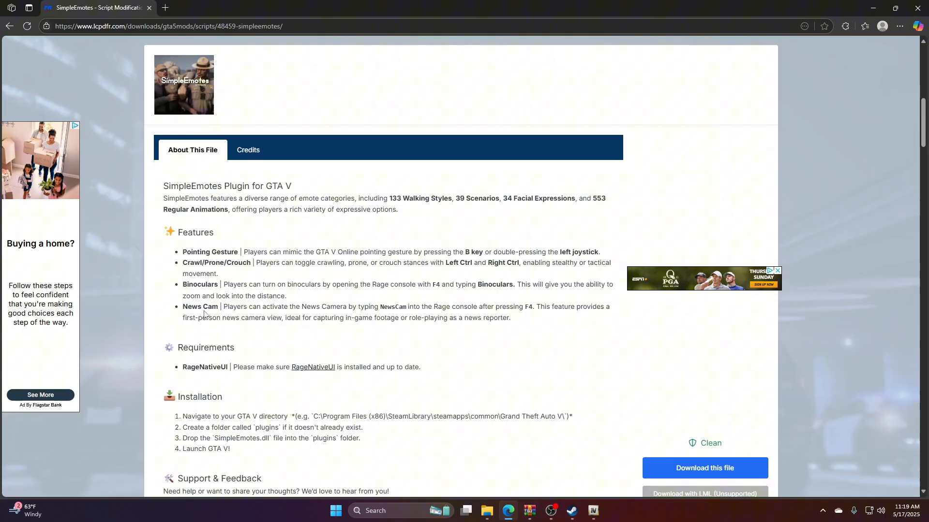
mouse_move(531, 319)
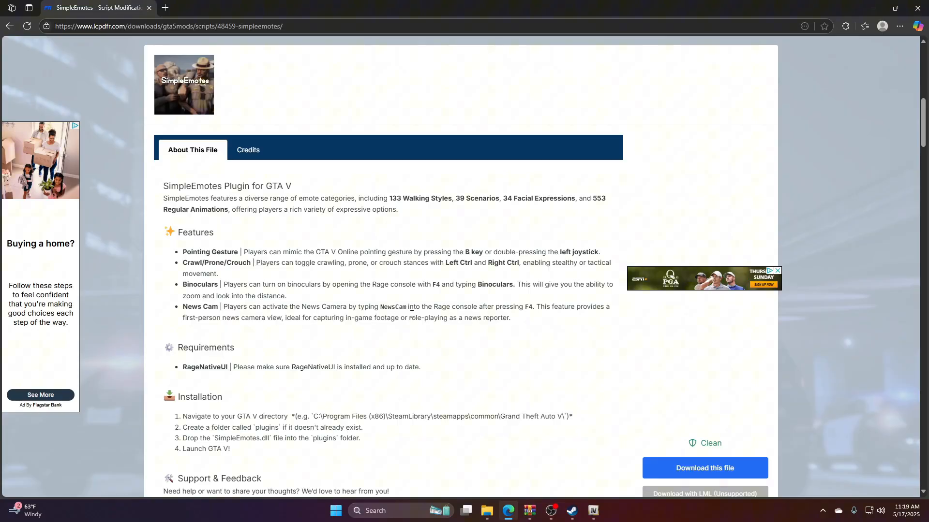
scroll(down, 3)
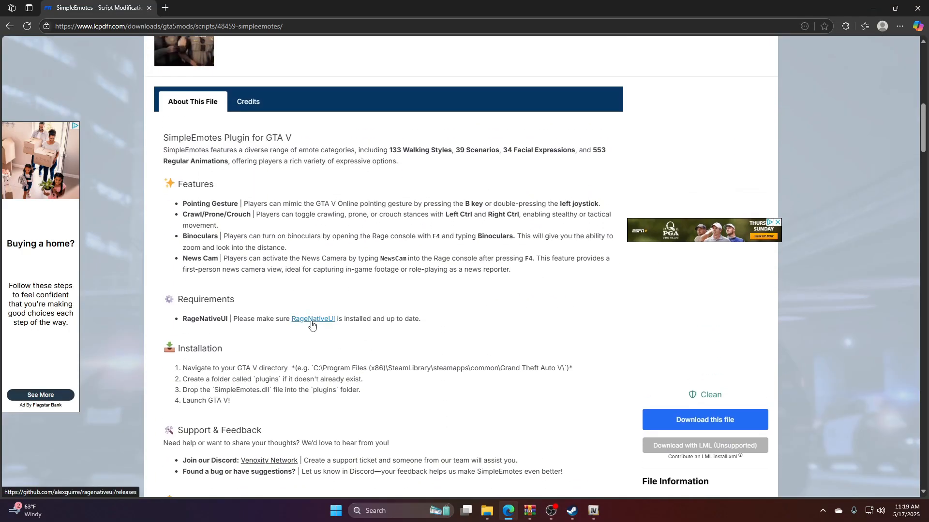
mouse_move(315, 331)
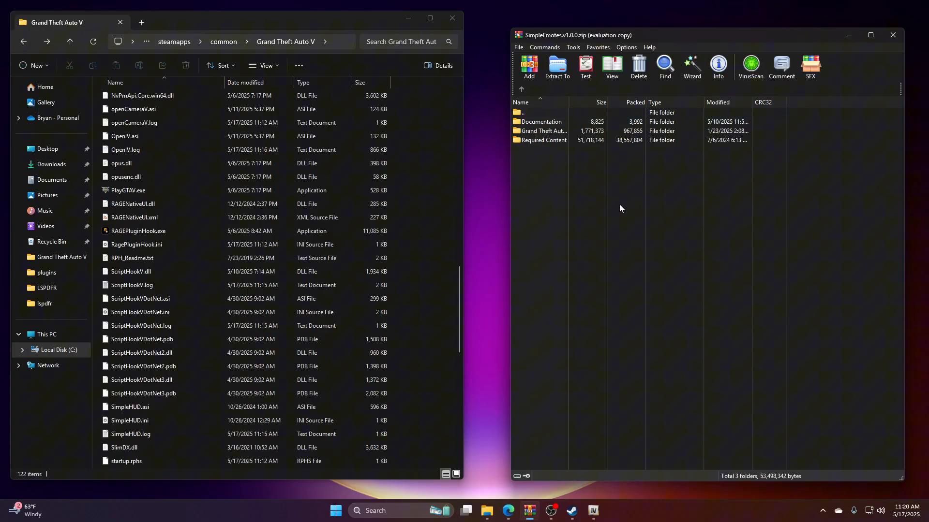
scroll(up, 3)
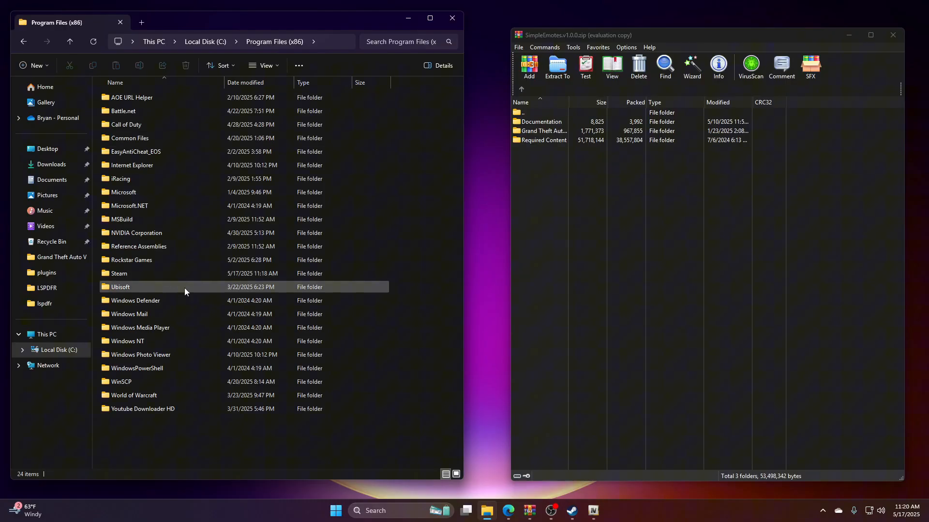
double_click(118, 273)
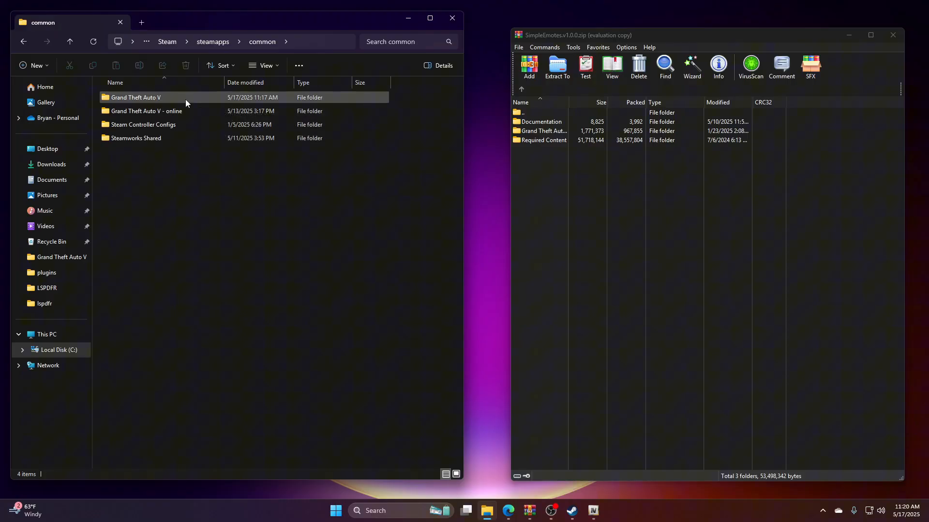
double_click(134, 97)
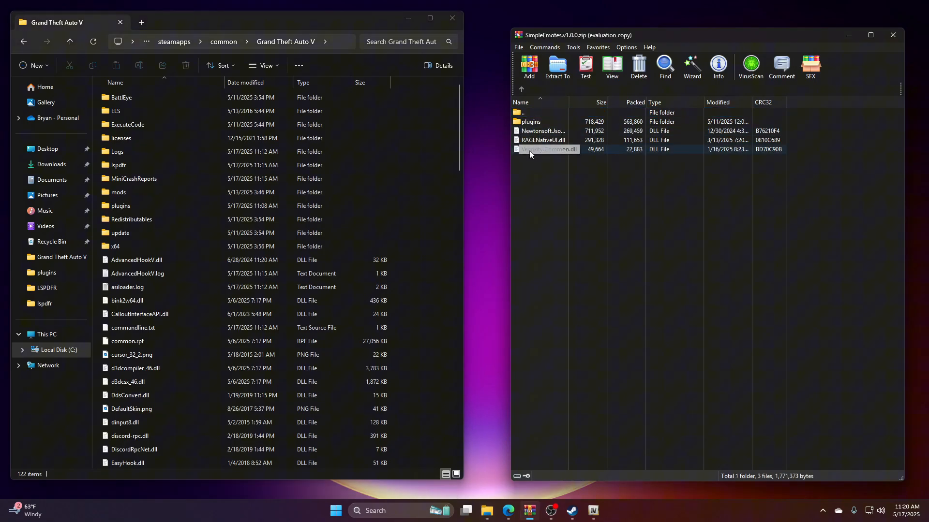
Drag the Venoxity and Newtonsoft DLLs into the game folder, replacing the existing files.
click(545, 150)
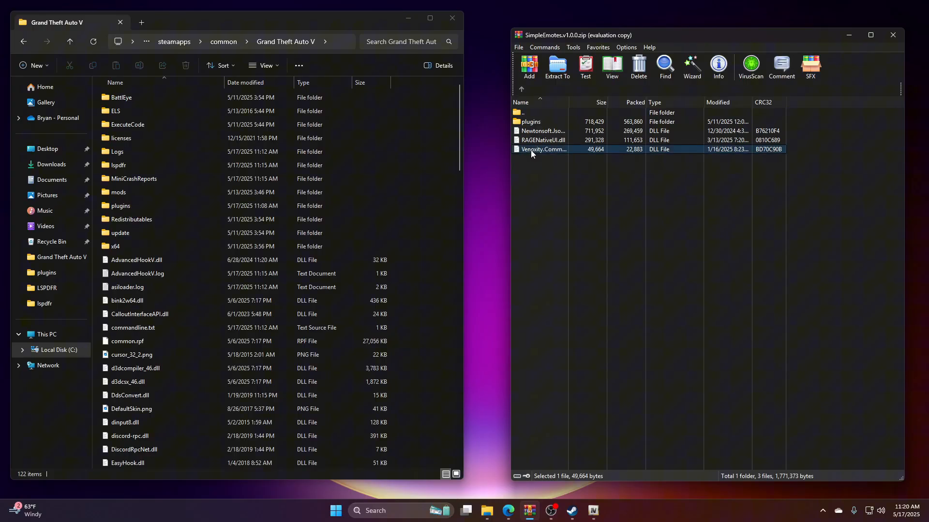
click(542, 131)
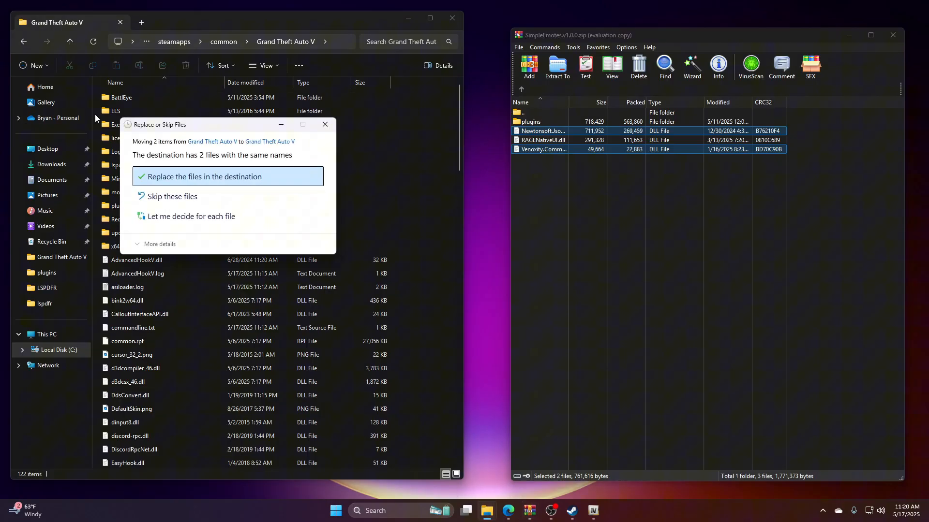
click(227, 177)
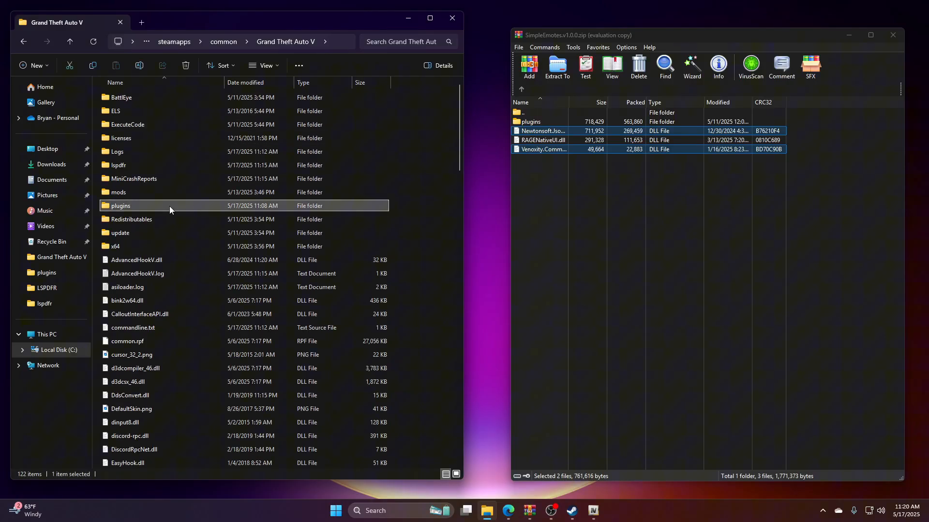
Copy the archive's plugins contents into the game's plugins folder, replacing same-named files.
double_click(121, 206)
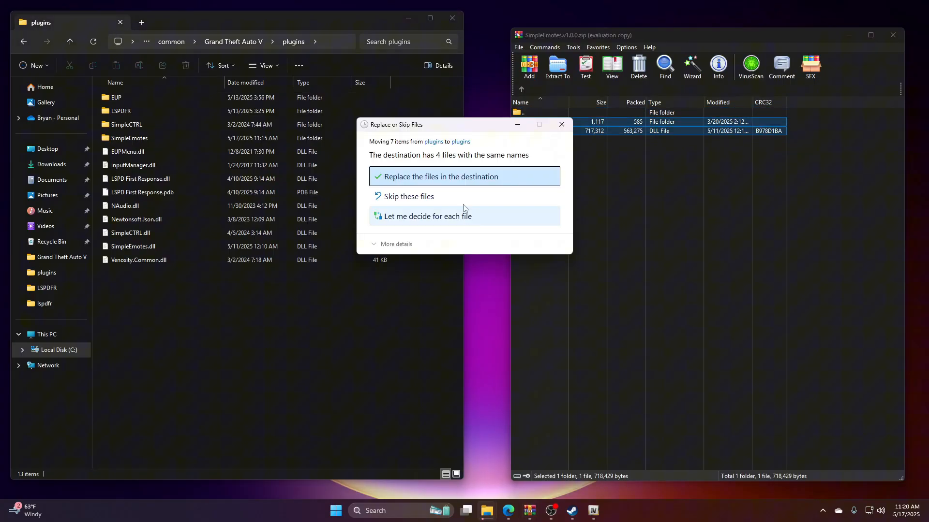
click(439, 176)
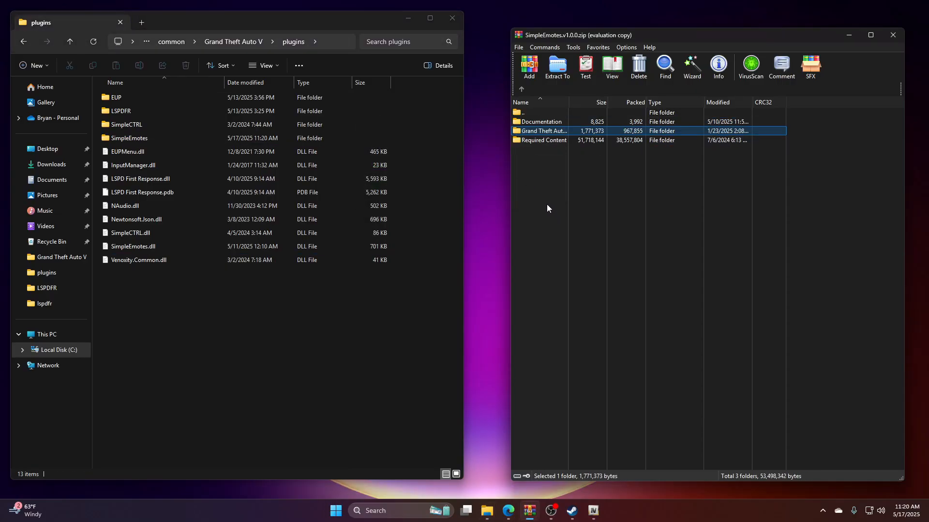
Look inside Required Content, then open README.txt from the archive's Documentation folder.
click(557, 147)
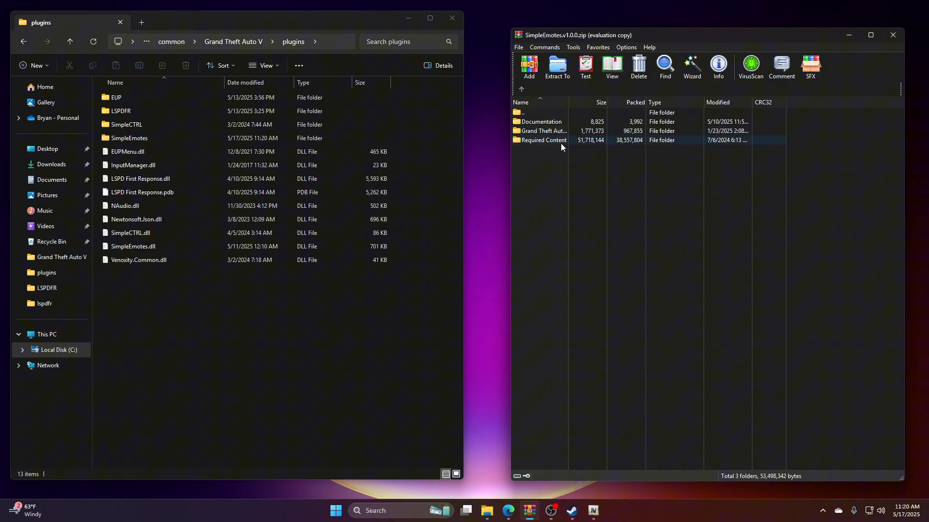
double_click(541, 140)
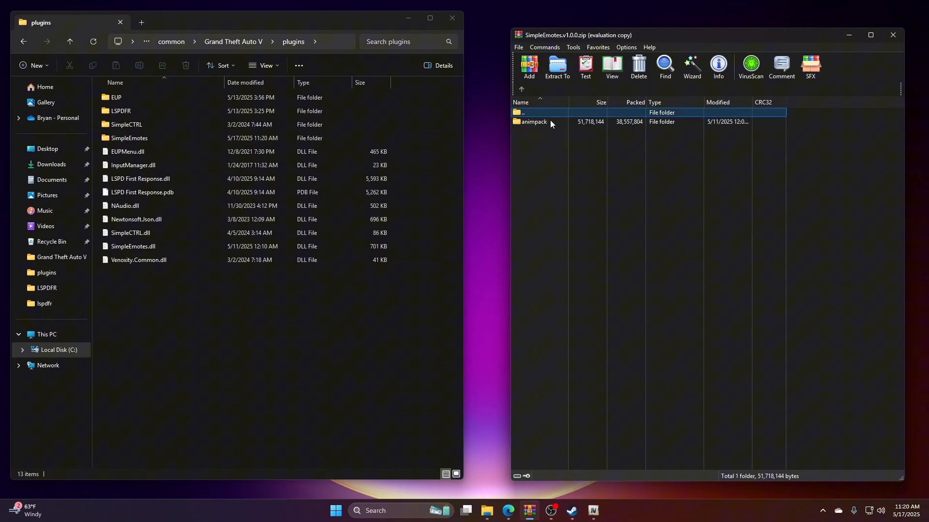
click(533, 121)
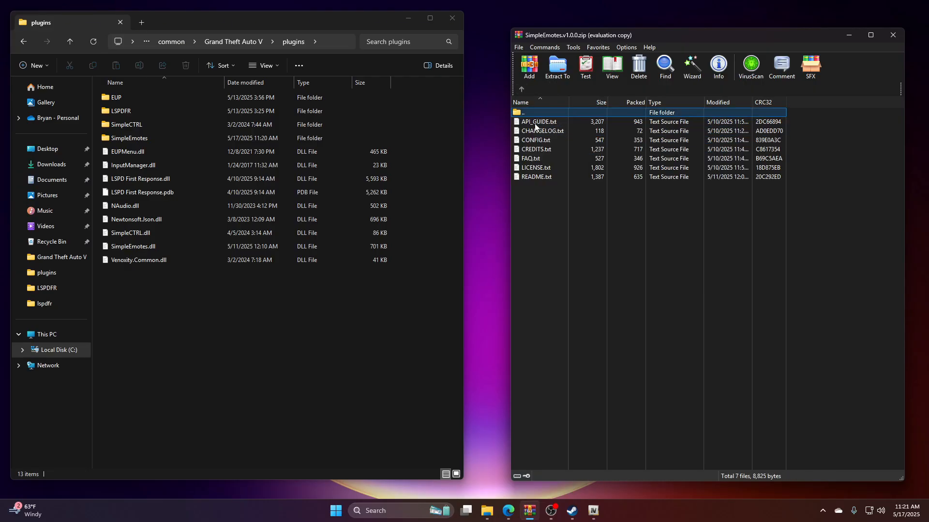
click(536, 176)
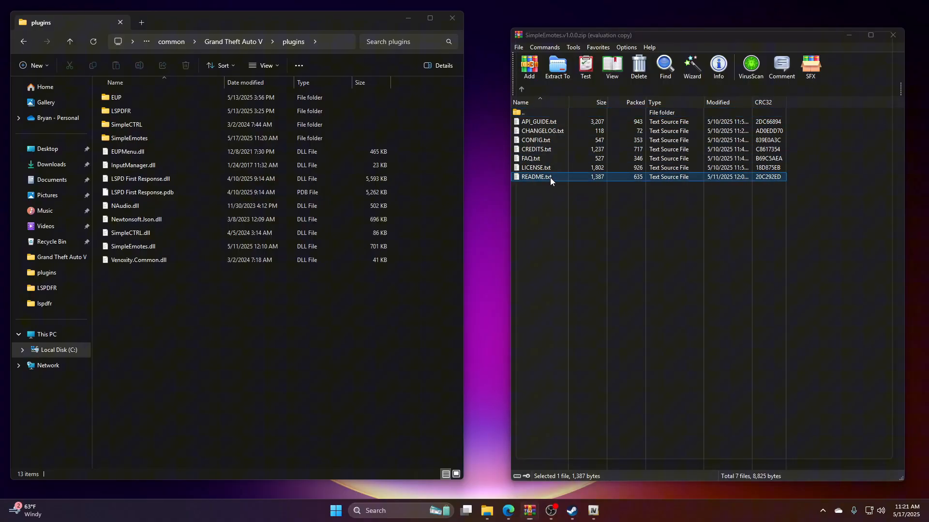
double_click(535, 177)
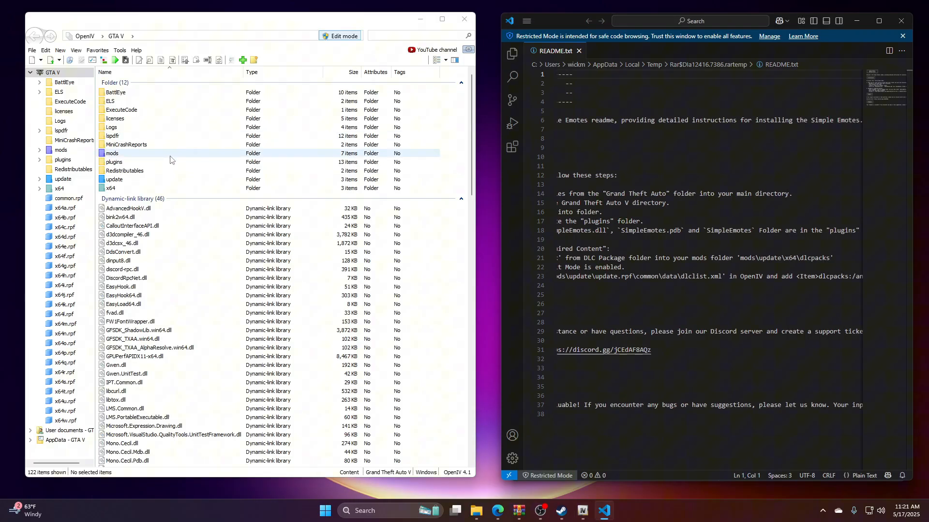
Browse mods > update > x64 > dlcpacks in OpenIV.
double_click(111, 153)
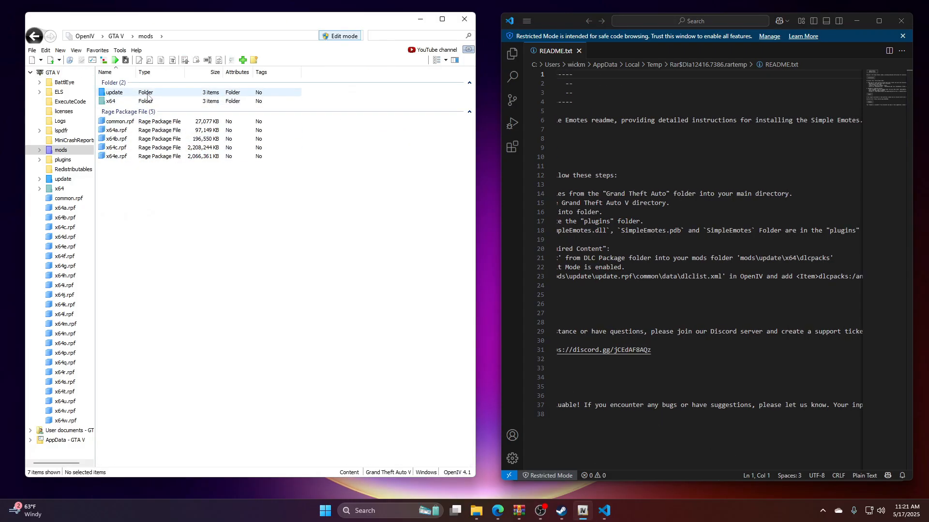
double_click(113, 92)
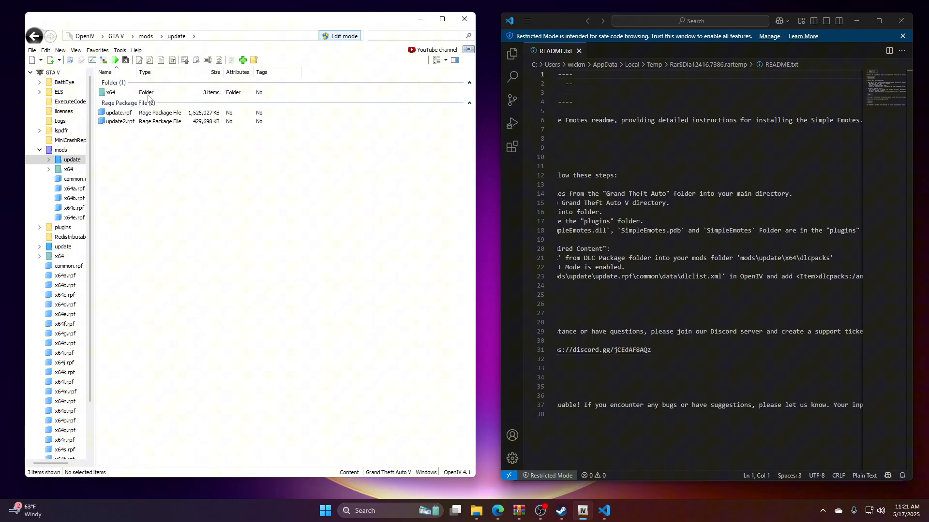
double_click(109, 92)
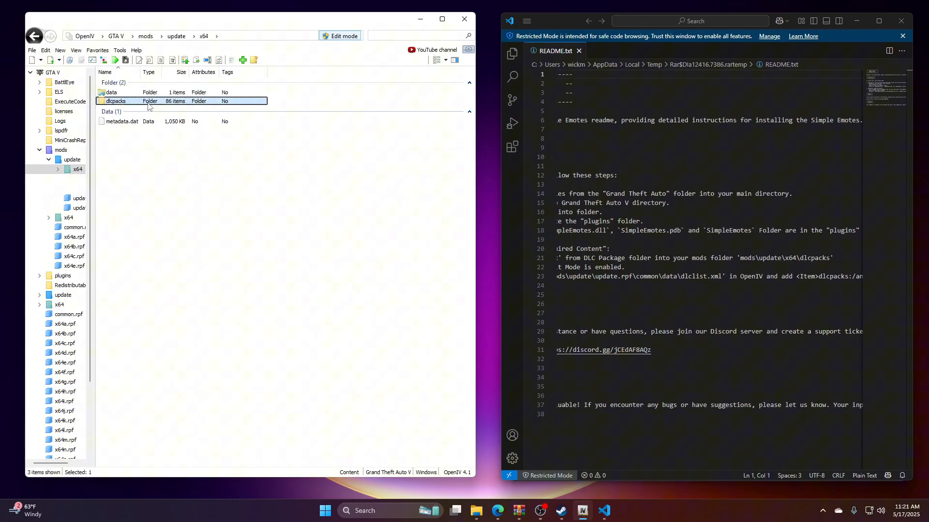
double_click(116, 101)
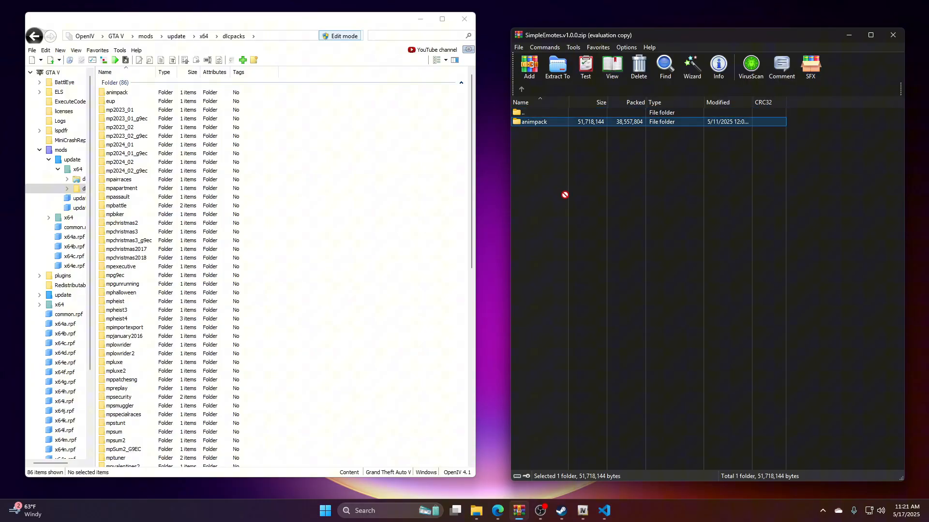
mouse_move(525, 241)
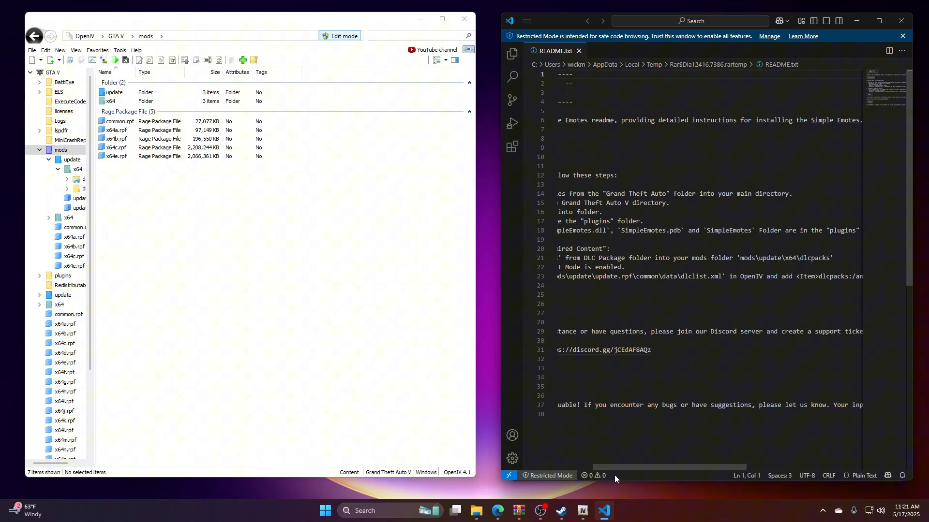
Edit dlclist.xml from update.rpf > common > data, and copy the README's animpack Item line.
scroll(left, 3)
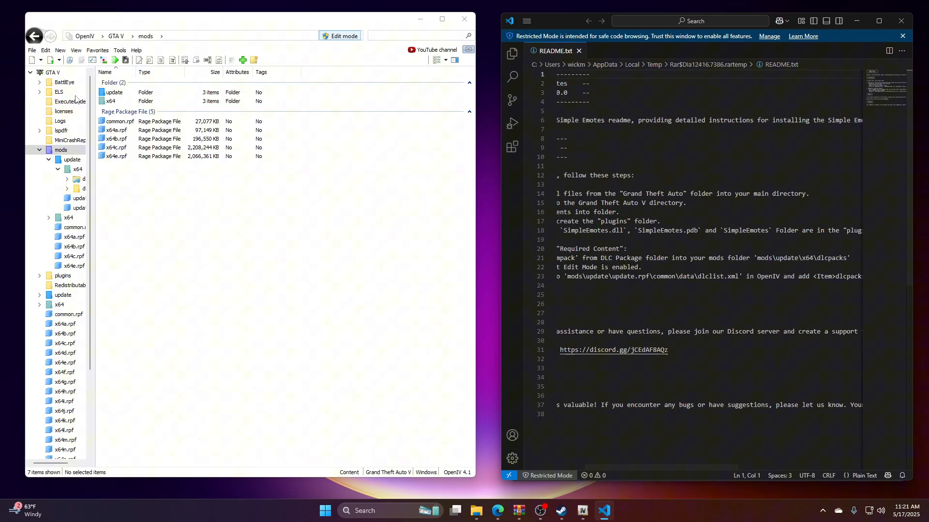
double_click(112, 92)
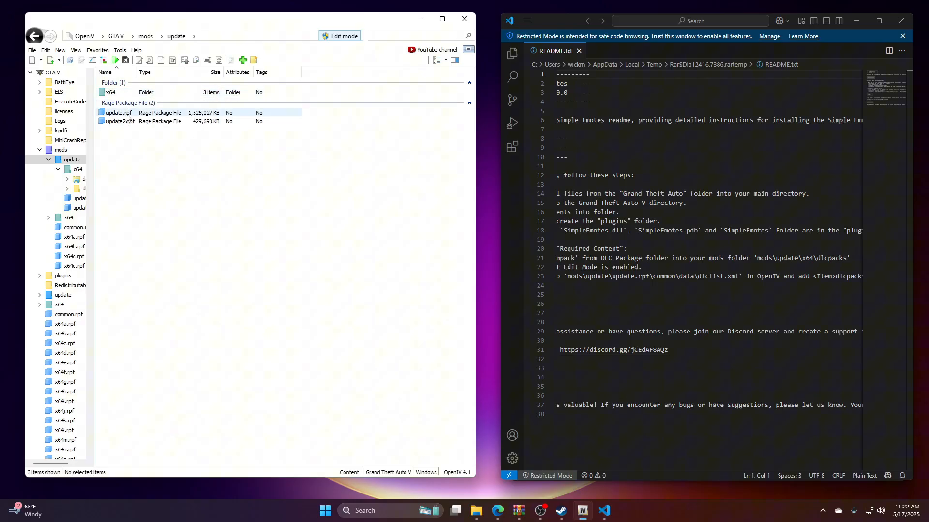
double_click(117, 113)
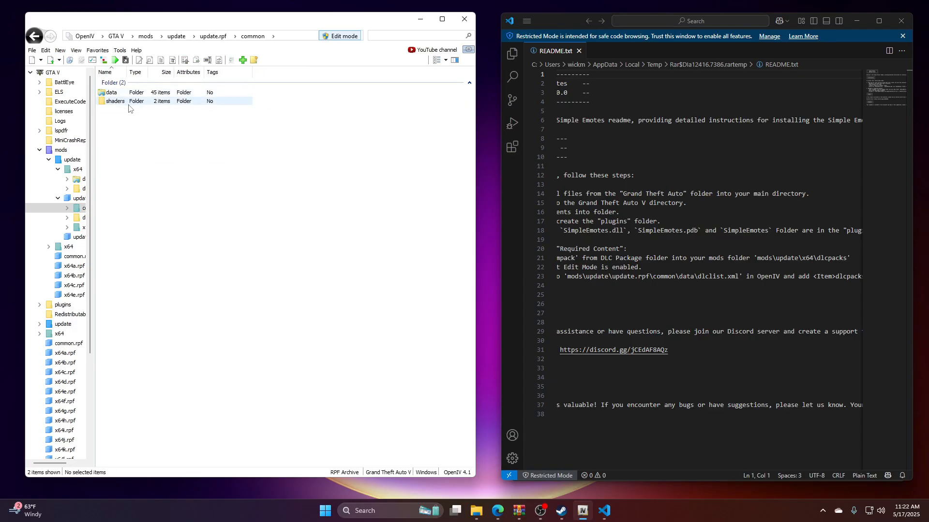
double_click(110, 92)
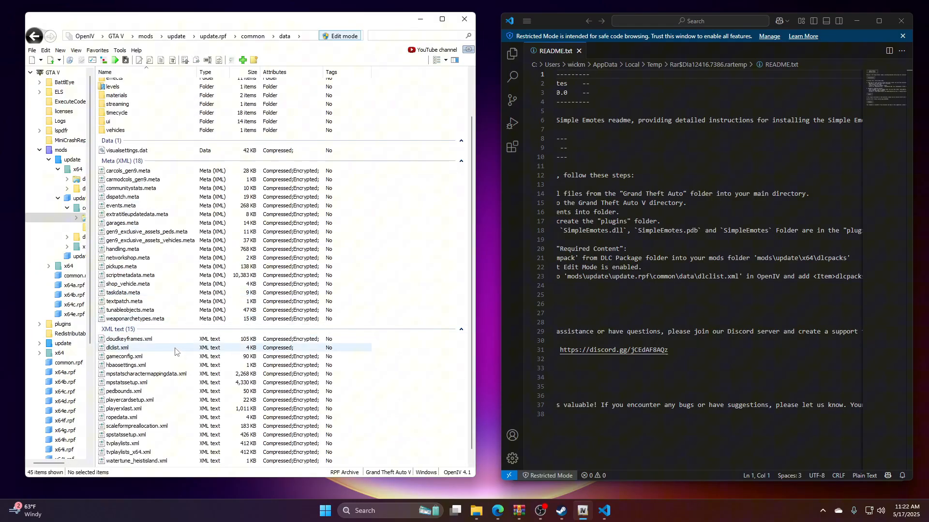
right_click(116, 348)
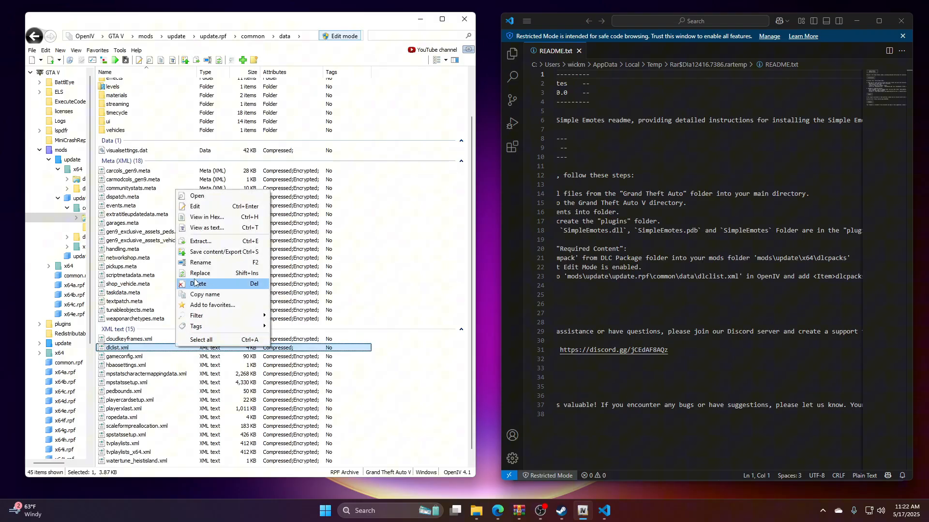
click(194, 206)
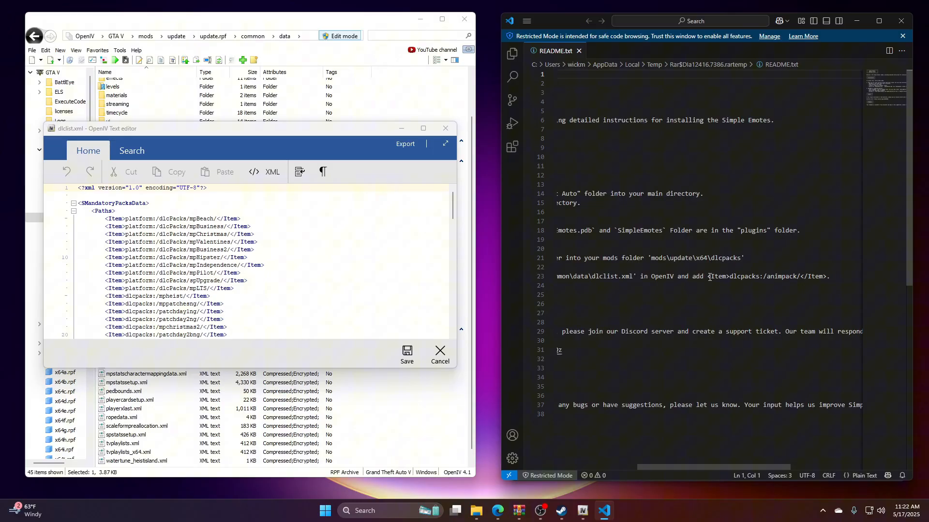
drag(708, 276, 806, 276)
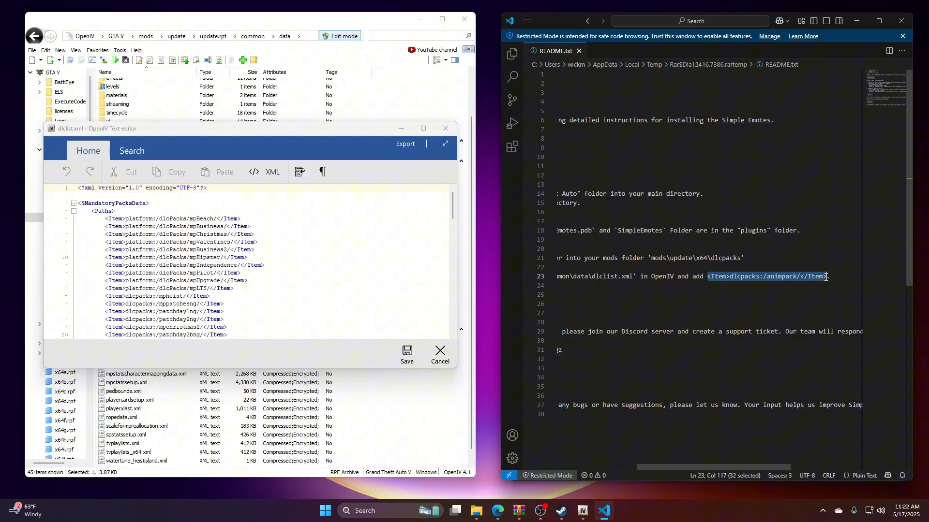
right_click(767, 276)
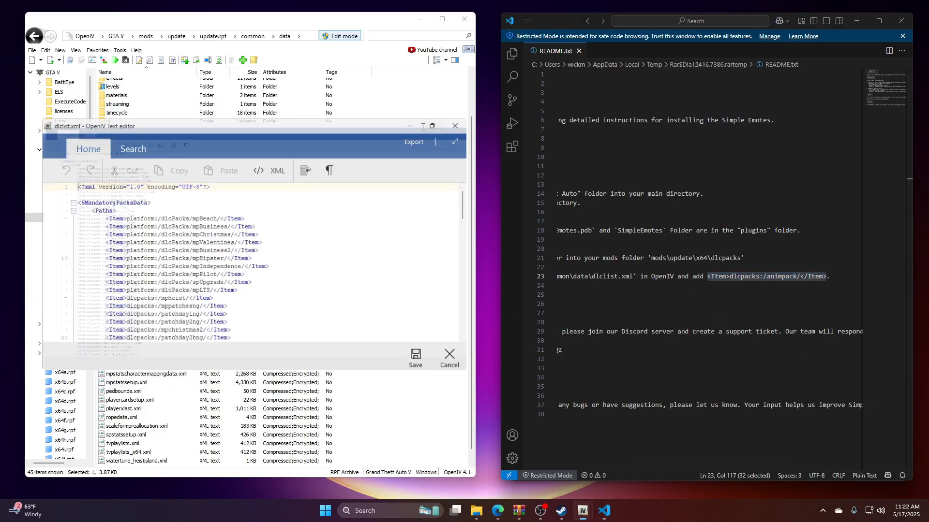
Maximize the dlclist.xml editor and place the cursor where <Item>dlcpacks:/animpack/</Item> goes.
click(455, 142)
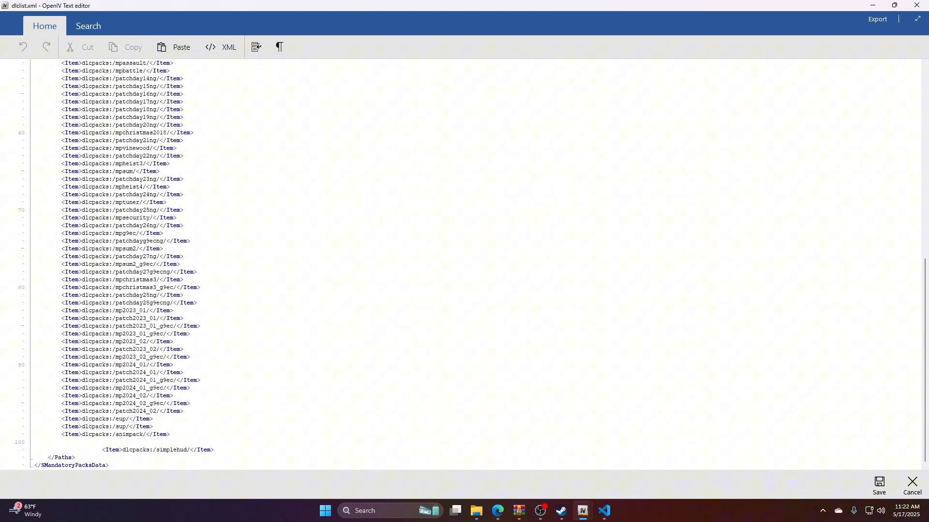
mouse_move(128, 428)
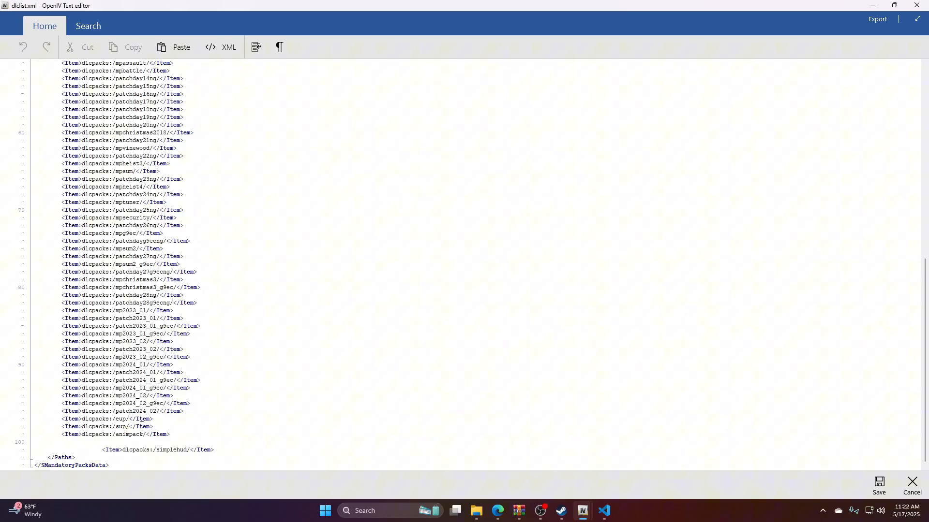
click(156, 427)
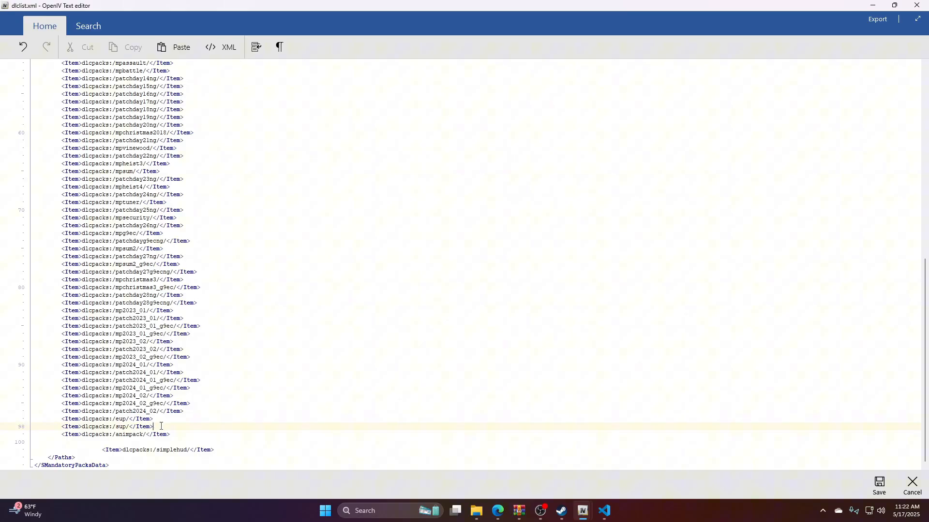
mouse_move(178, 427)
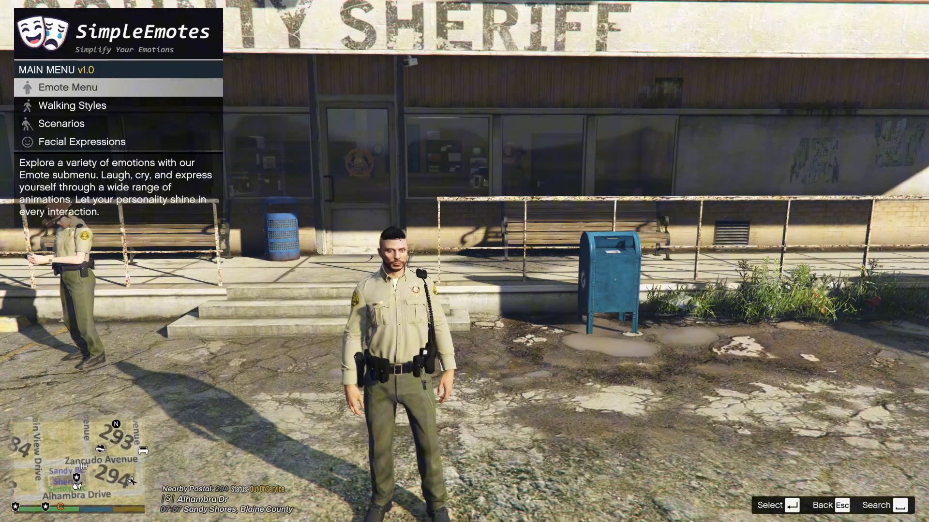
Open Emote Menu > Basic Emotes and play emotes such as Air Plane and Argue.
click(68, 87)
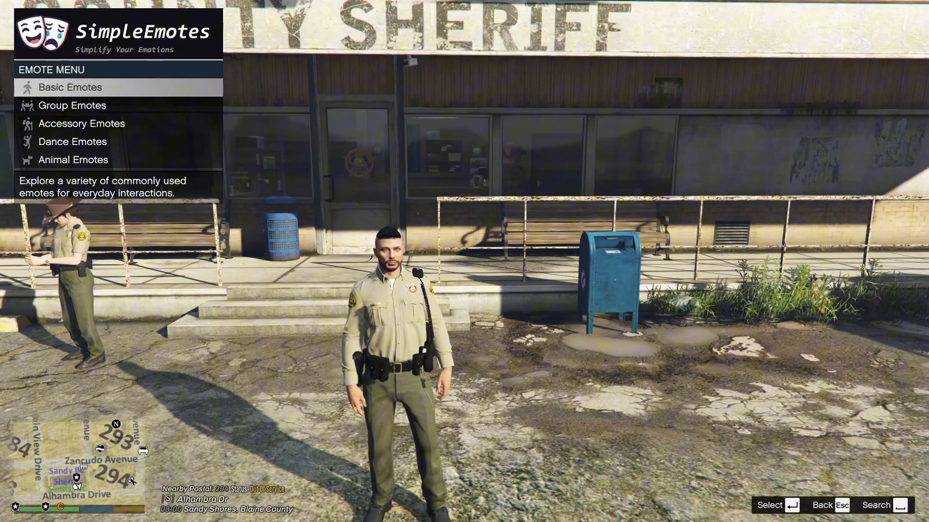
click(69, 87)
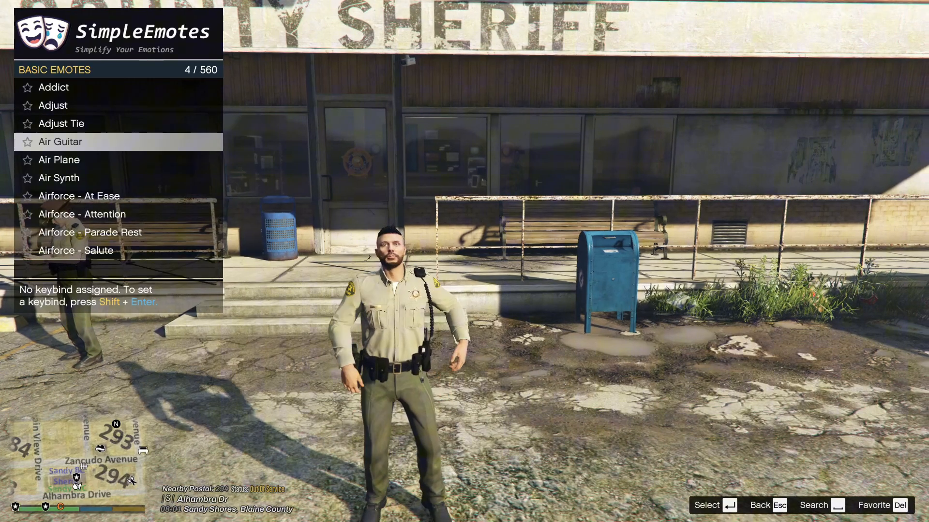
key(down)
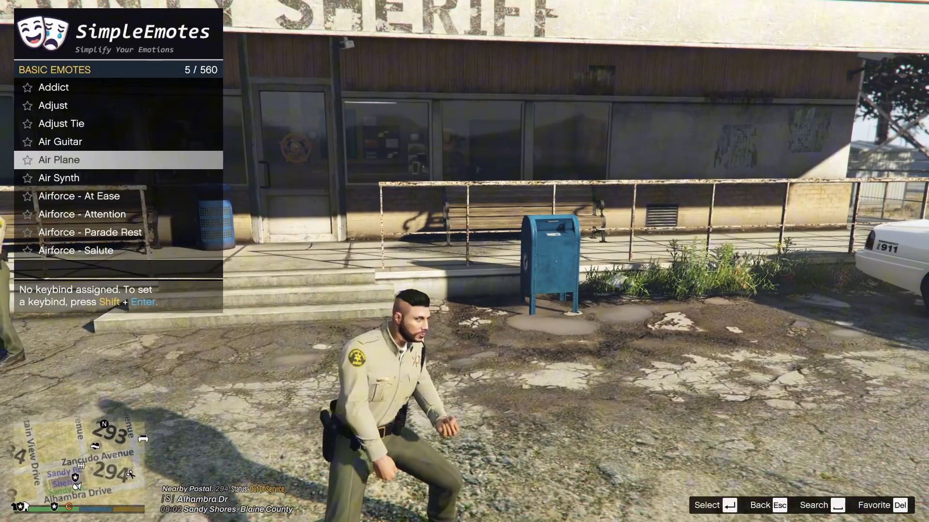
key(down)
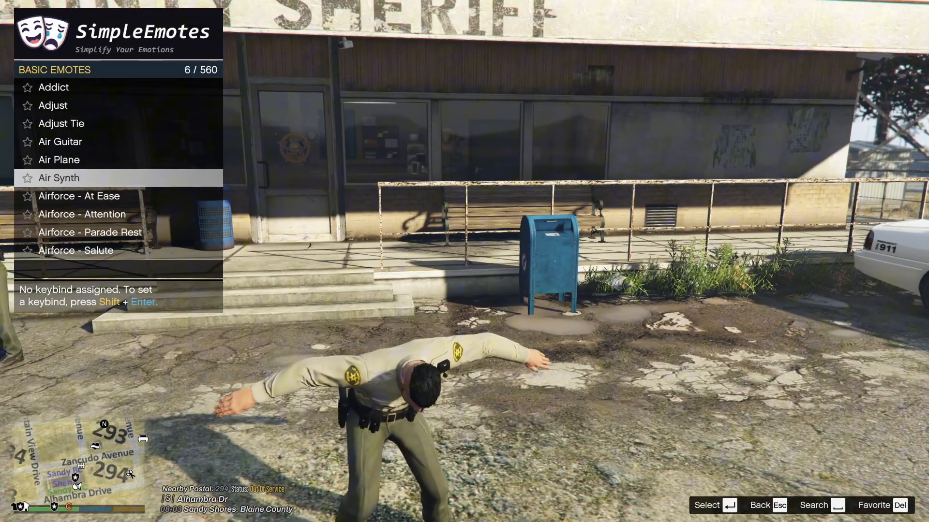
scroll(down, 3)
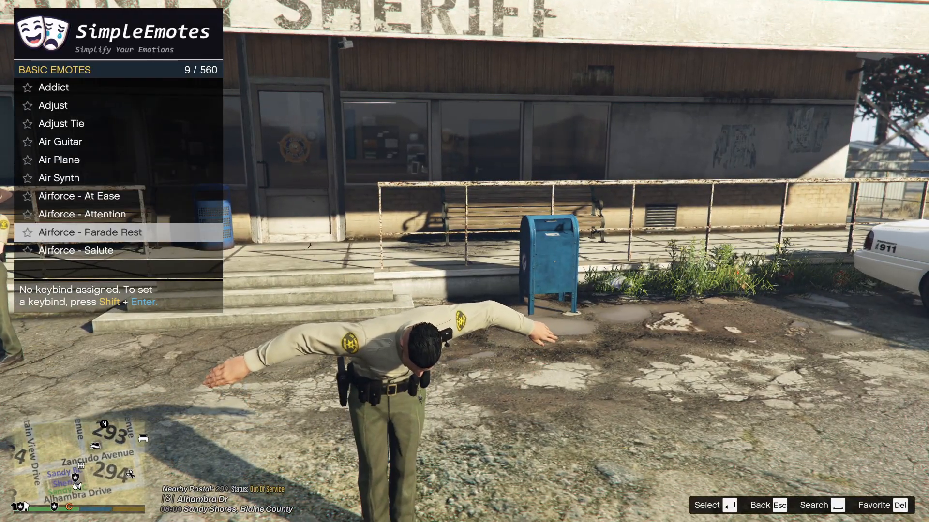
scroll(down, 3)
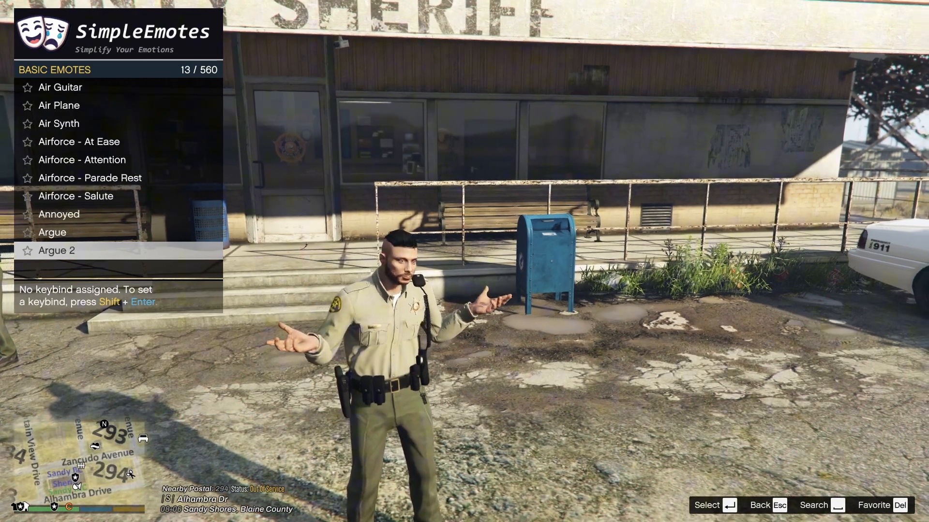
scroll(down, 3)
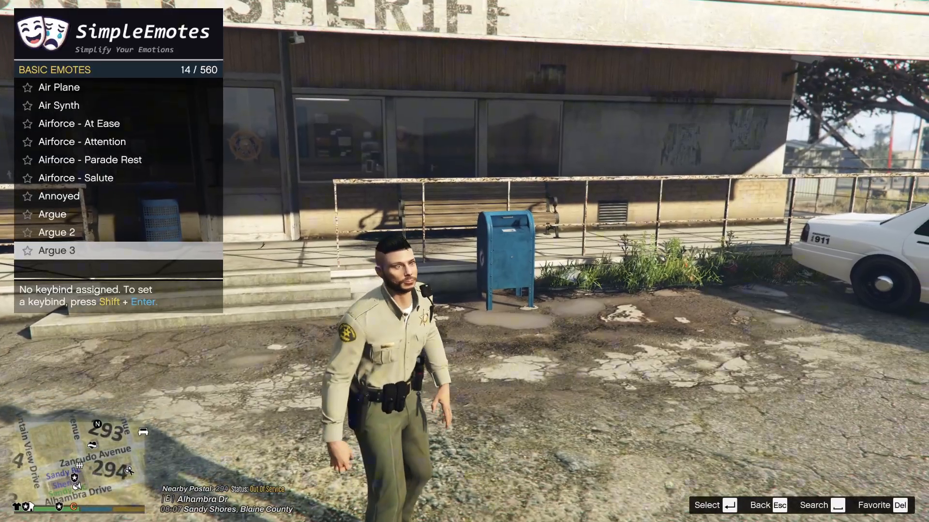
scroll(down, 3)
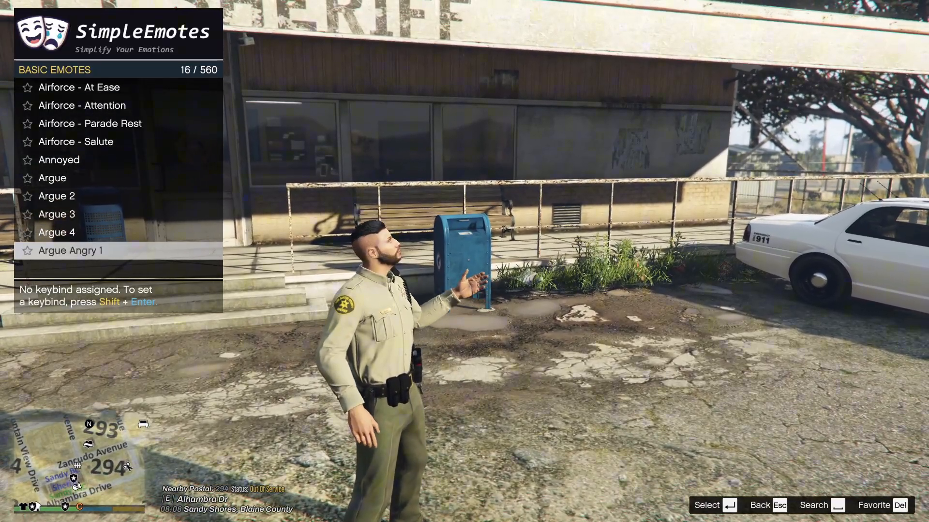
scroll(down, 3)
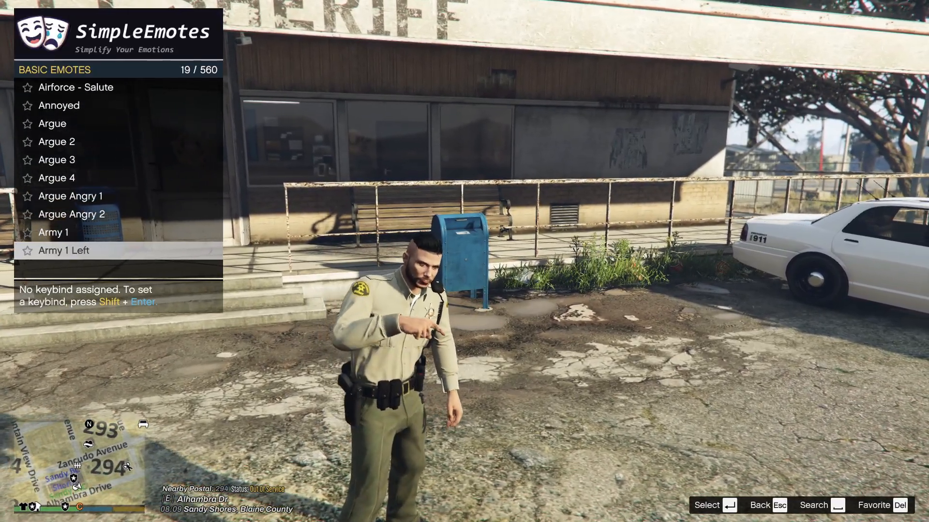
scroll(down, 3)
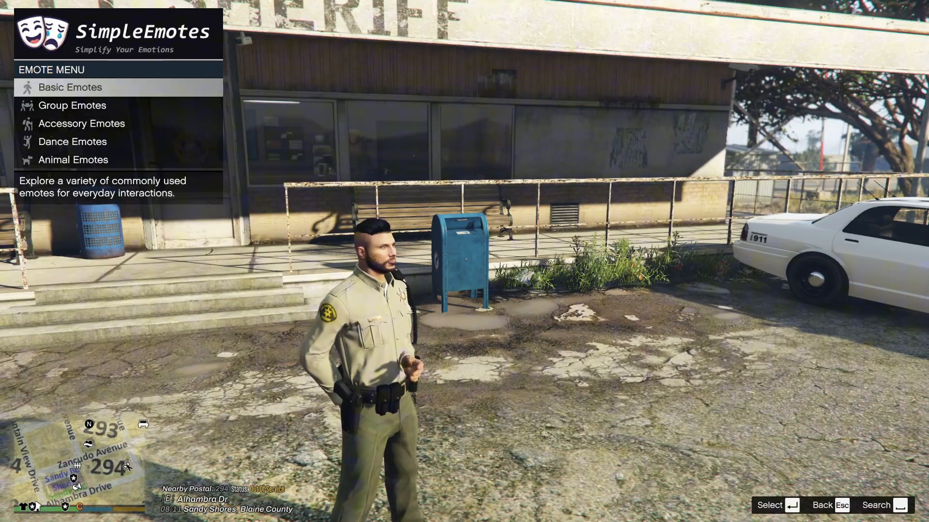
Open Accessory Emotes and play Balloon, Beer and the cardboard sign emote.
click(71, 105)
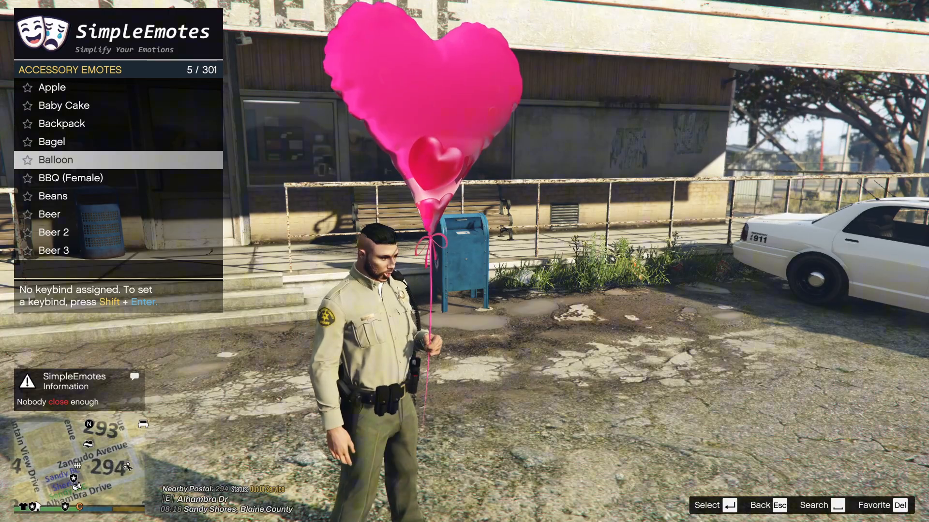
key(down)
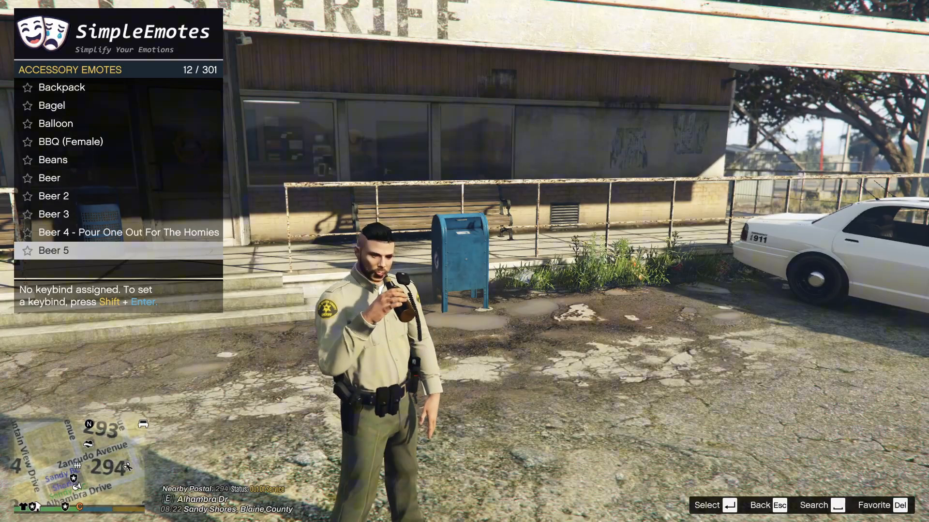
scroll(down, 3)
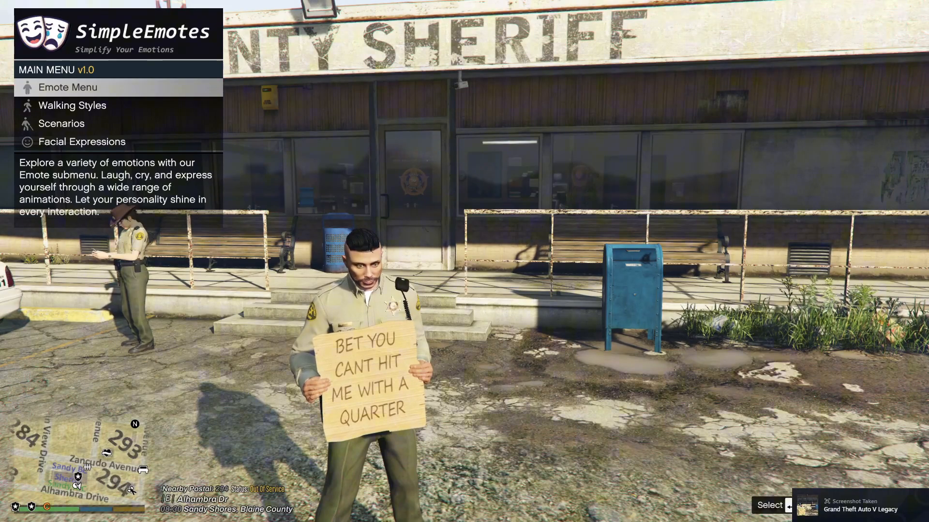
Open Scenarios and play entries such as Construction Drilling and Janitor.
click(61, 123)
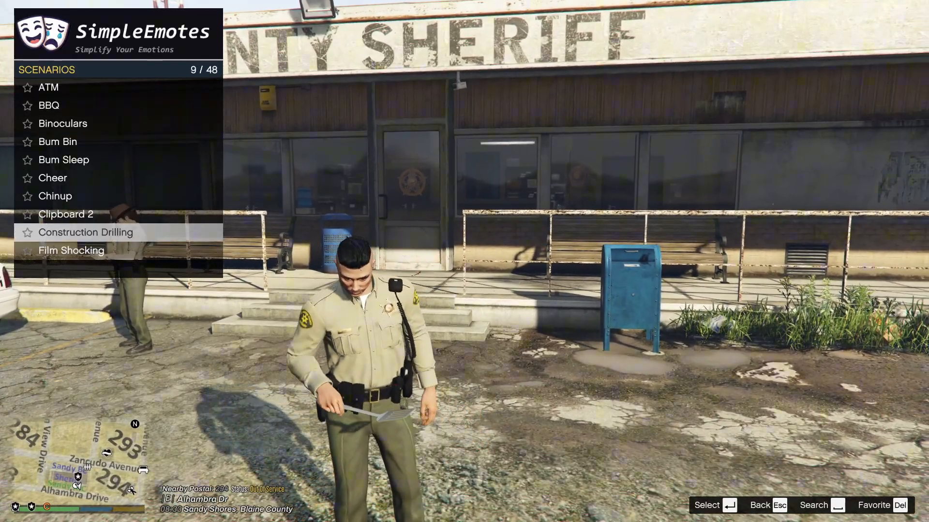
scroll(down, 3)
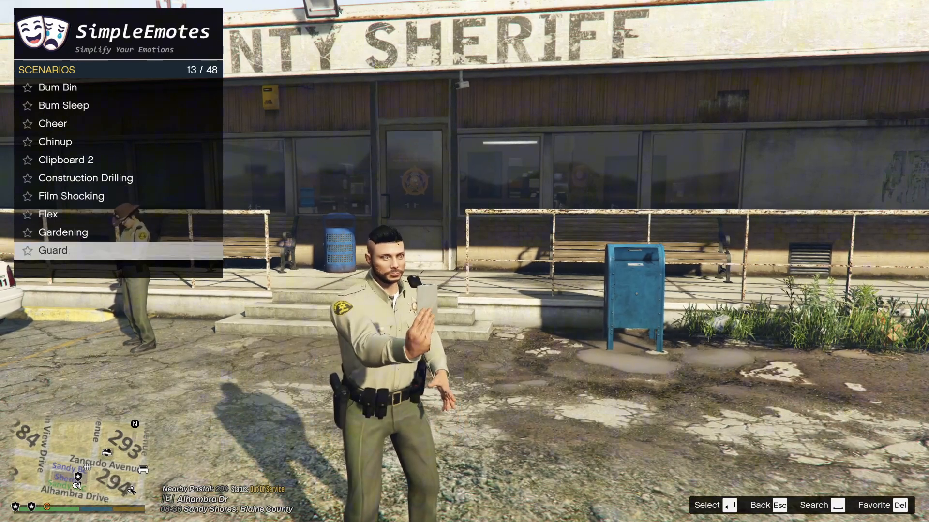
scroll(down, 3)
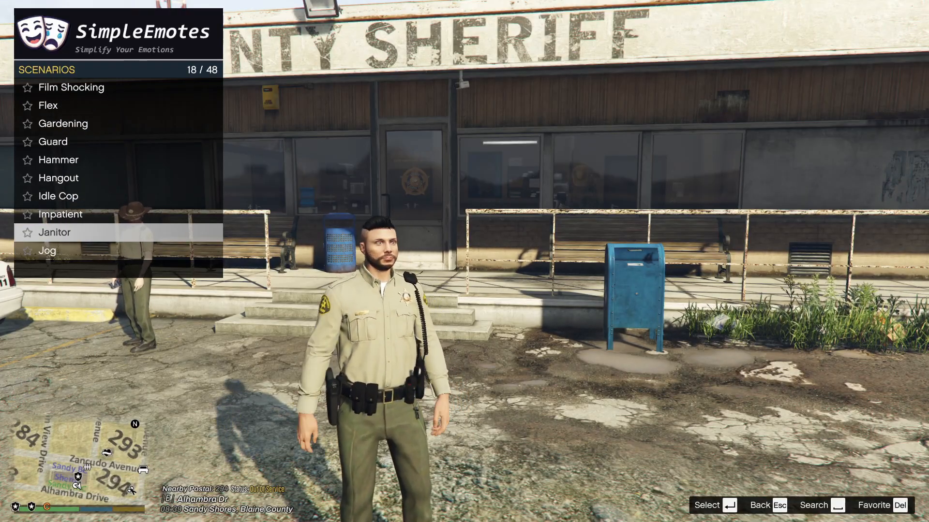
scroll(down, 3)
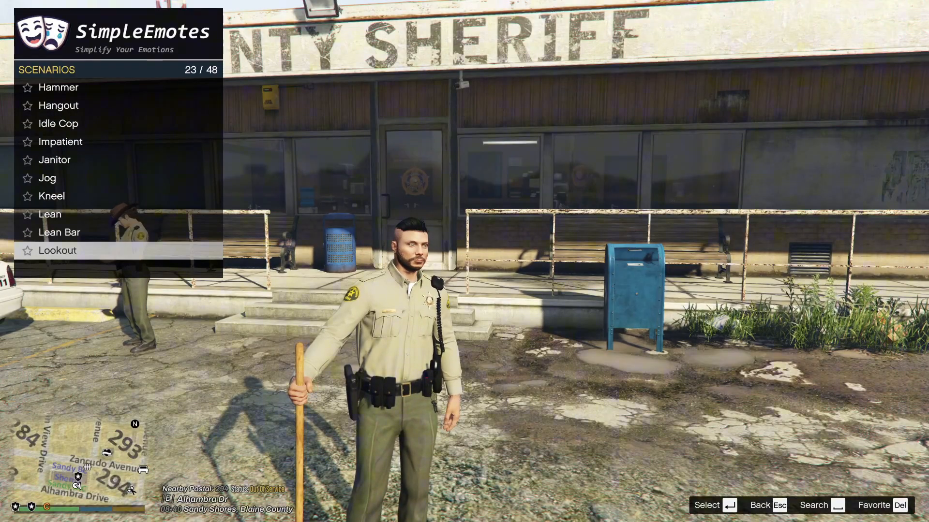
scroll(down, 3)
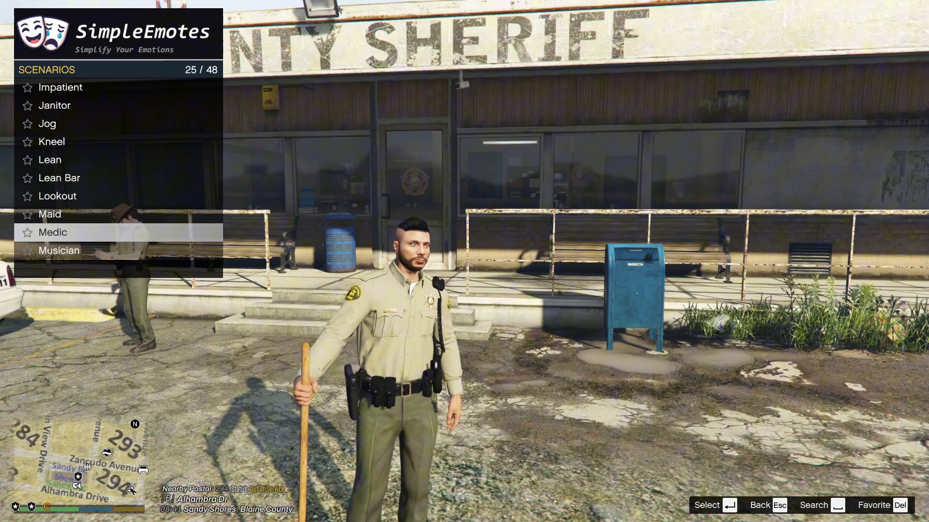